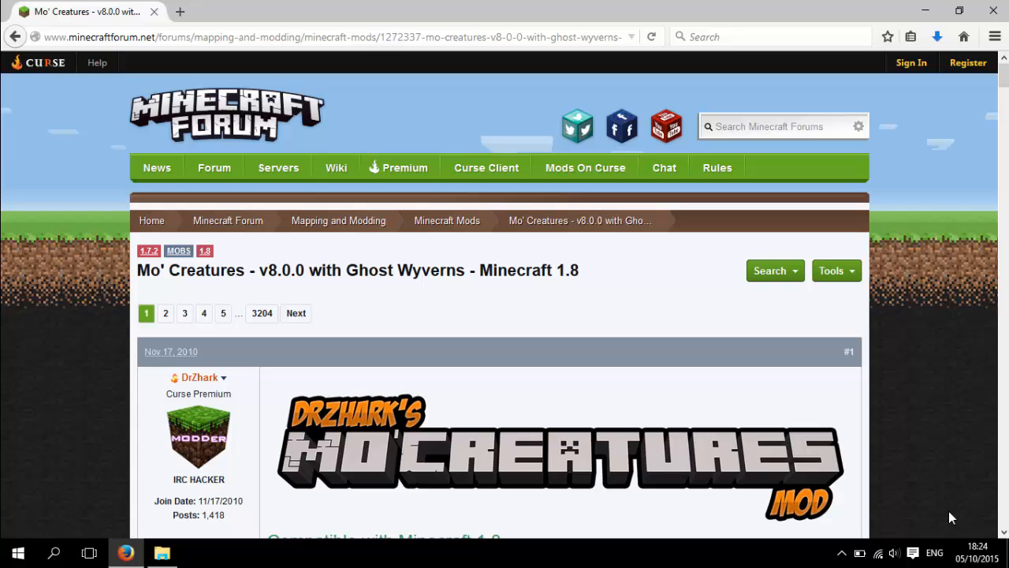
mouse_move(949, 505)
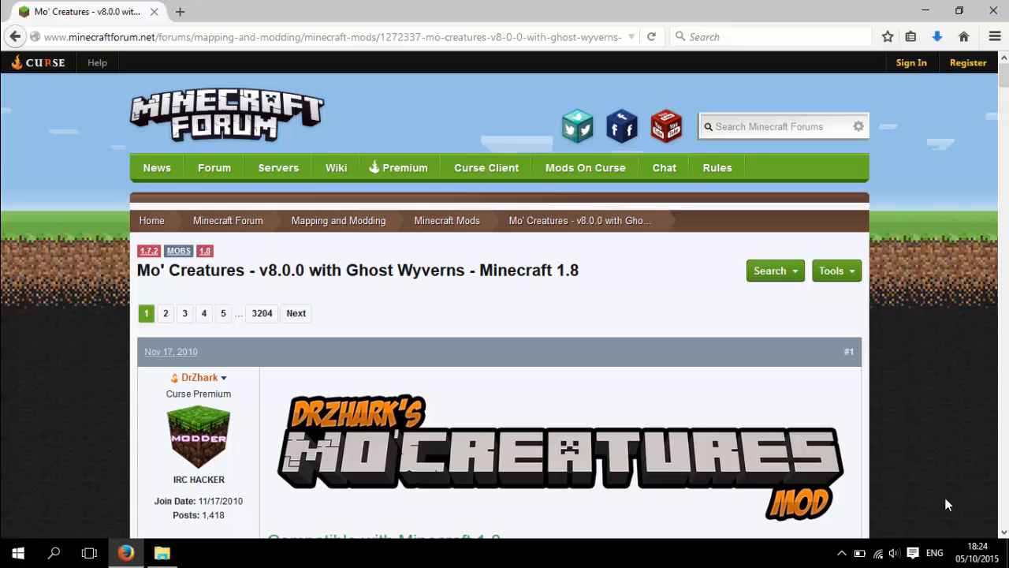
mouse_move(932, 277)
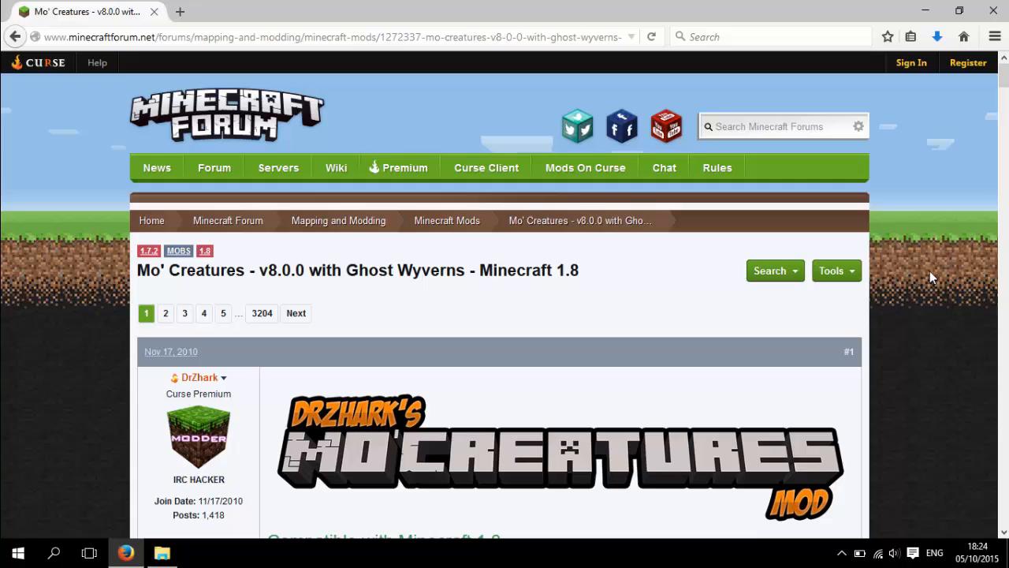
Scroll the Mo' Creatures thread down to the Mo'Creatures 8.0.0.devA download link.
scroll(down, 3)
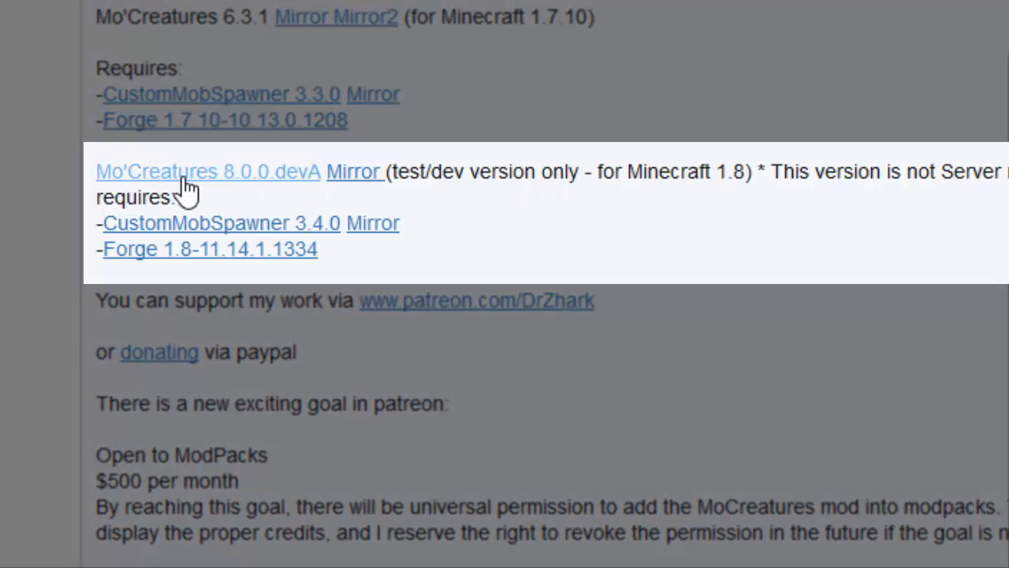
mouse_move(154, 232)
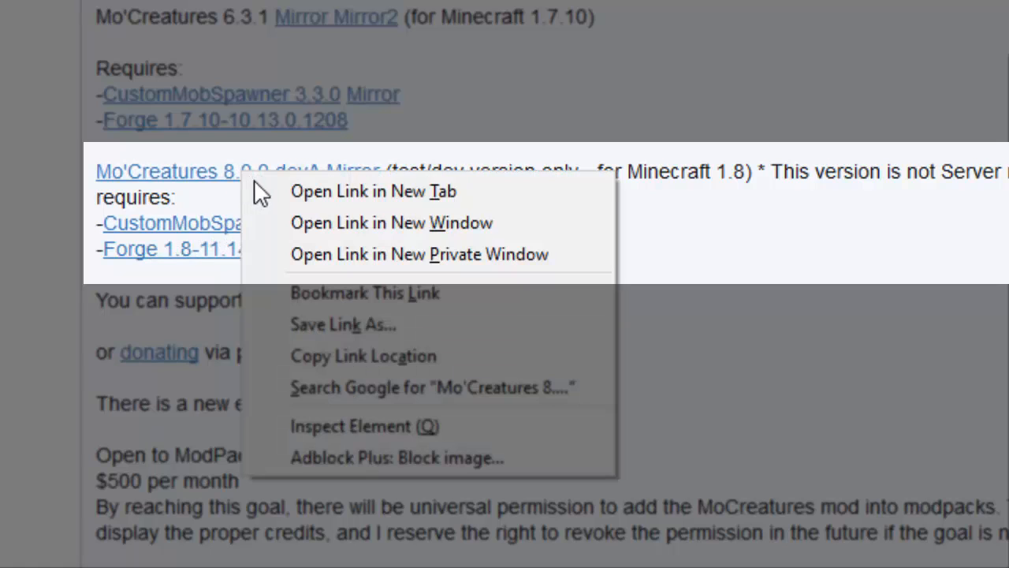
mouse_move(410, 197)
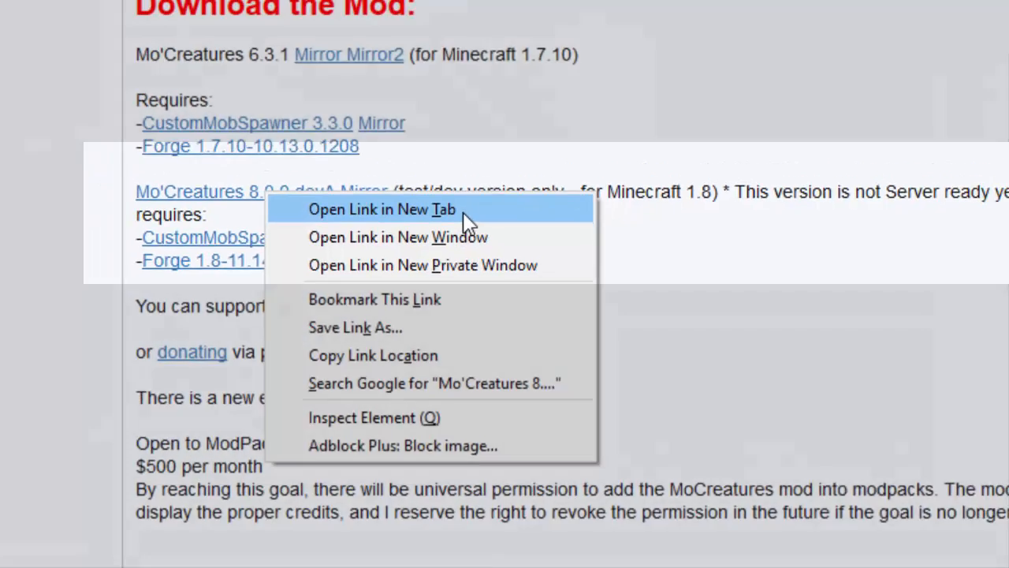
Open the Mo'Creatures 8.0.0.devA MediaFire link, start the jar download, return to the thread.
click(382, 209)
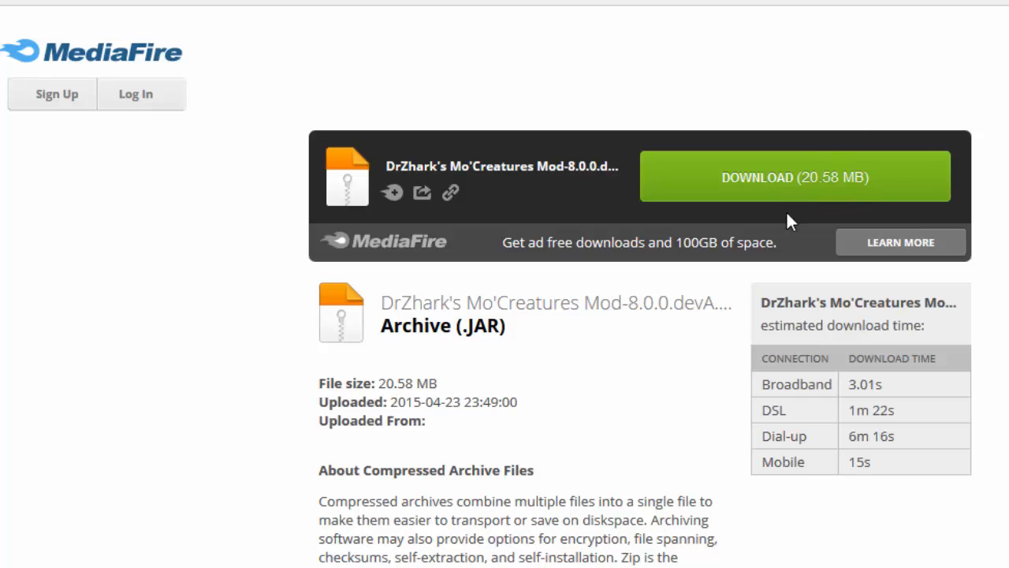
click(794, 177)
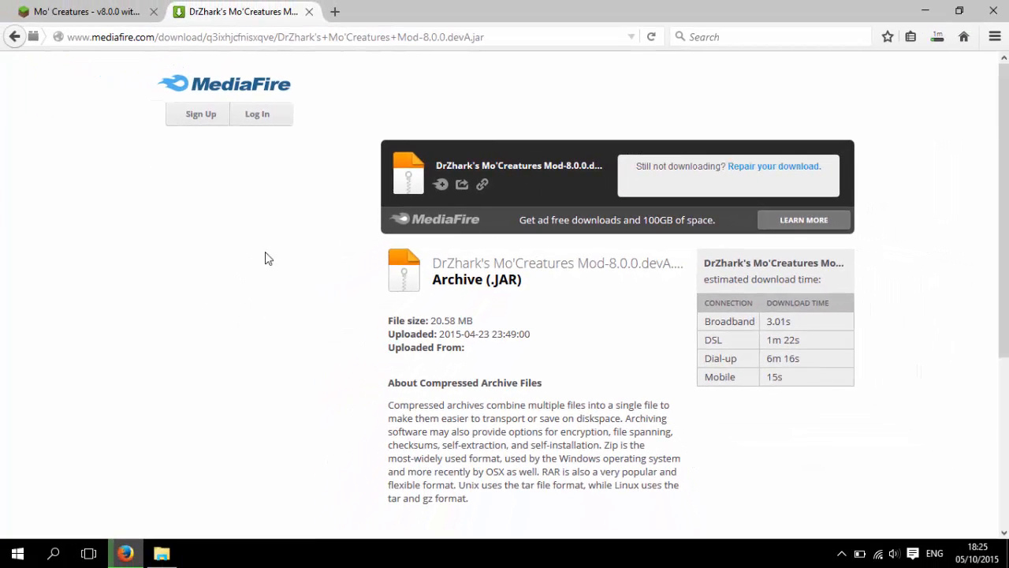
click(78, 11)
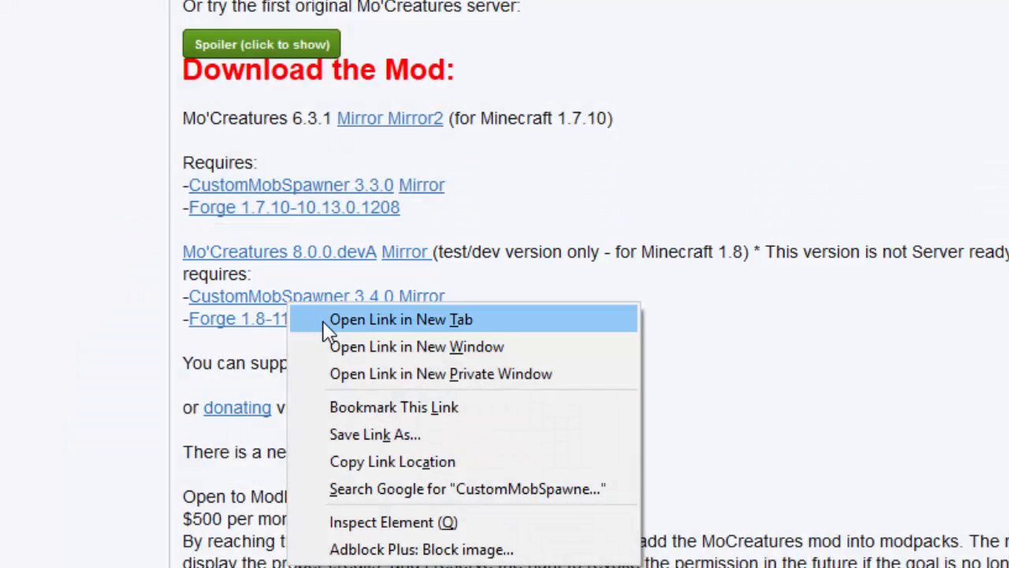
Open the CustomMobSpawner 3.4.0 link, skip the ad, and save the jar.
click(400, 318)
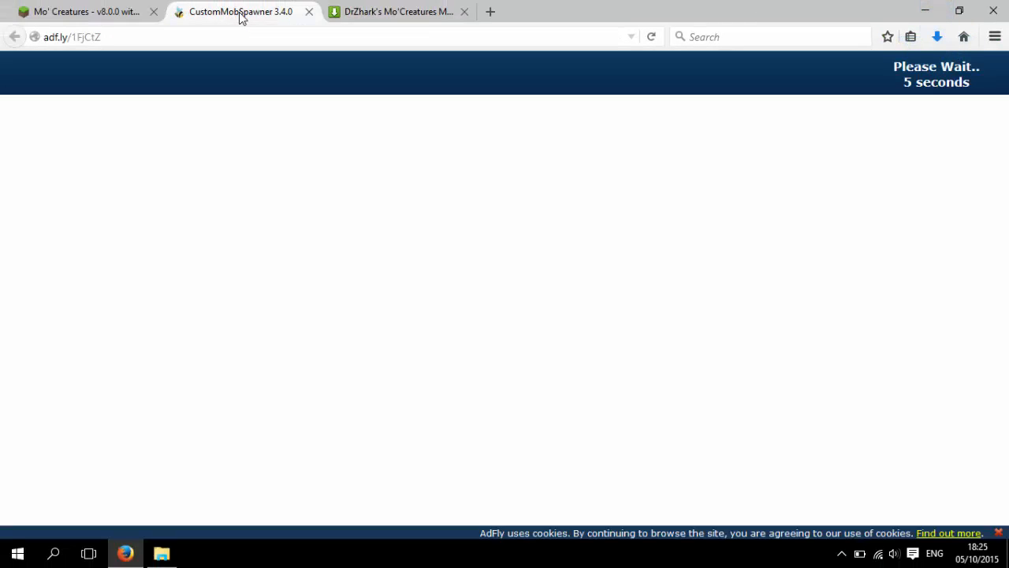
mouse_move(683, 118)
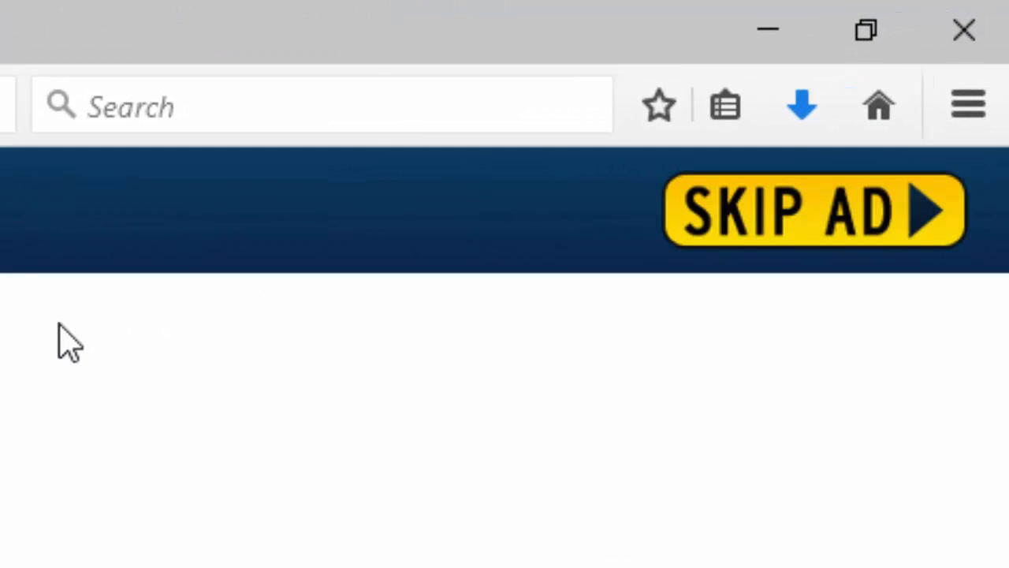
click(816, 210)
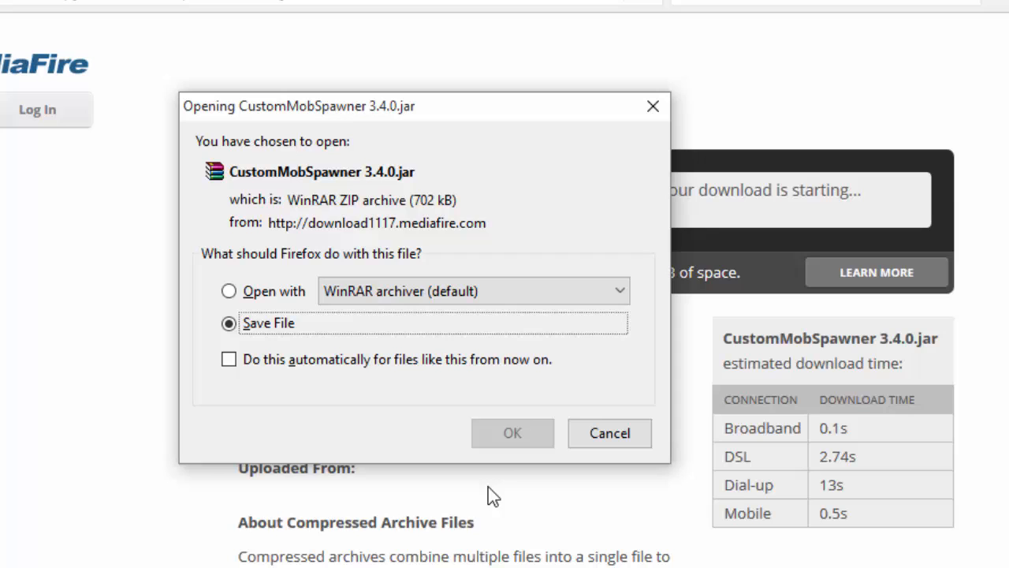
click(512, 433)
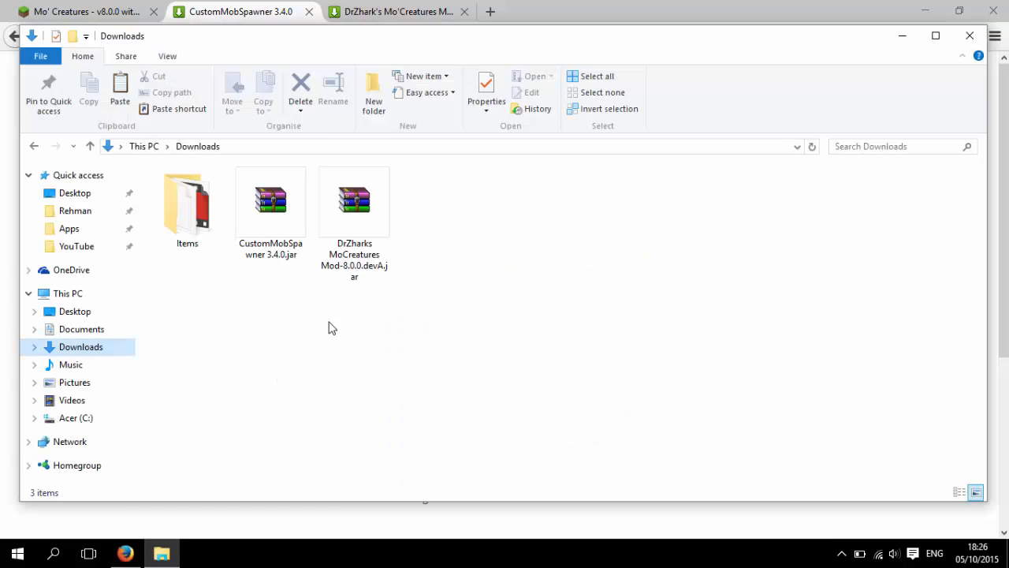
Right-click the selected CustomMobSpawner and MoCreatures jars in Downloads.
right_click(271, 199)
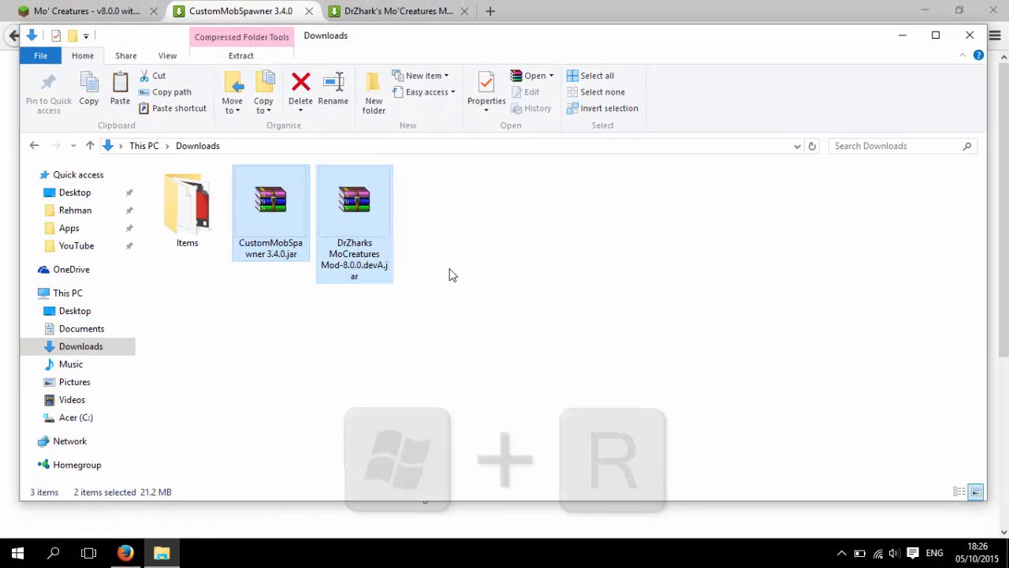
Open the %appdata% Roaming folder through the Run box.
key(Win+R)
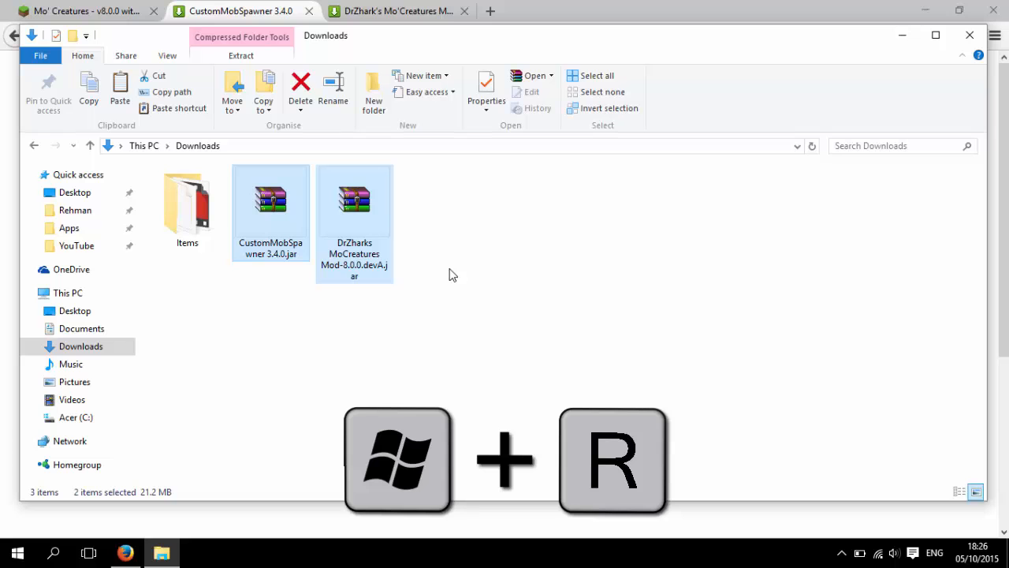
key(Win+r)
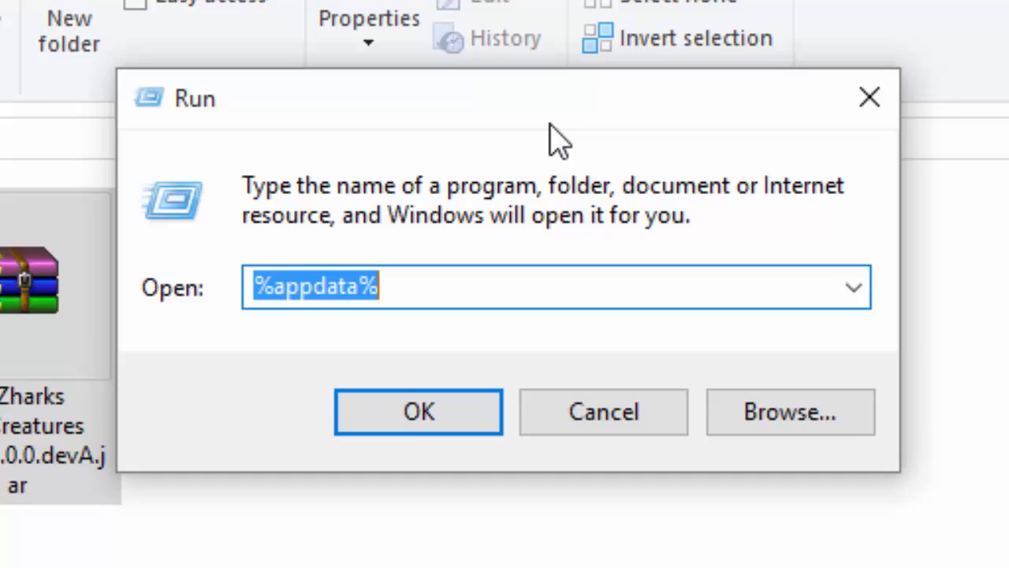
text(%)
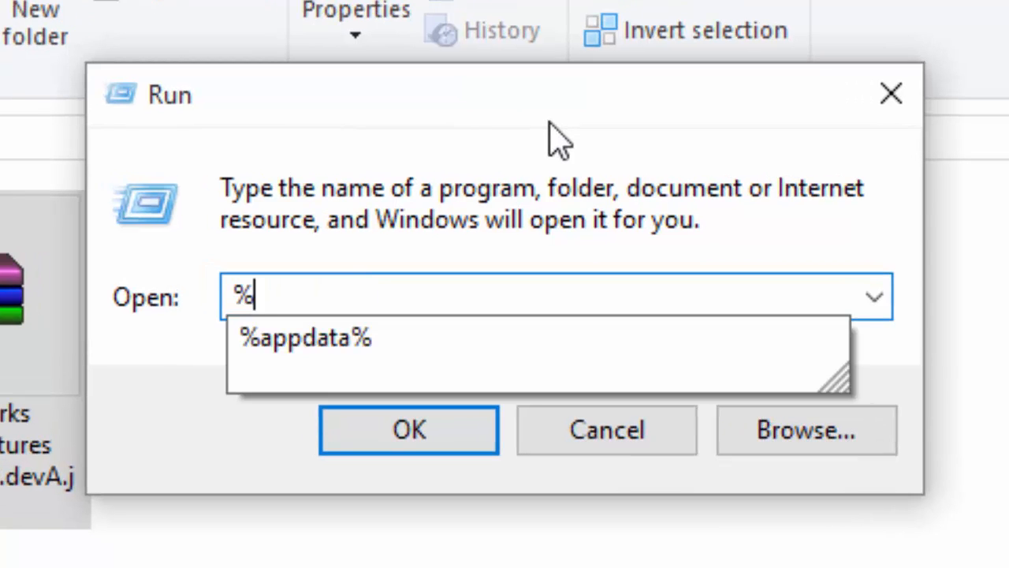
click(305, 337)
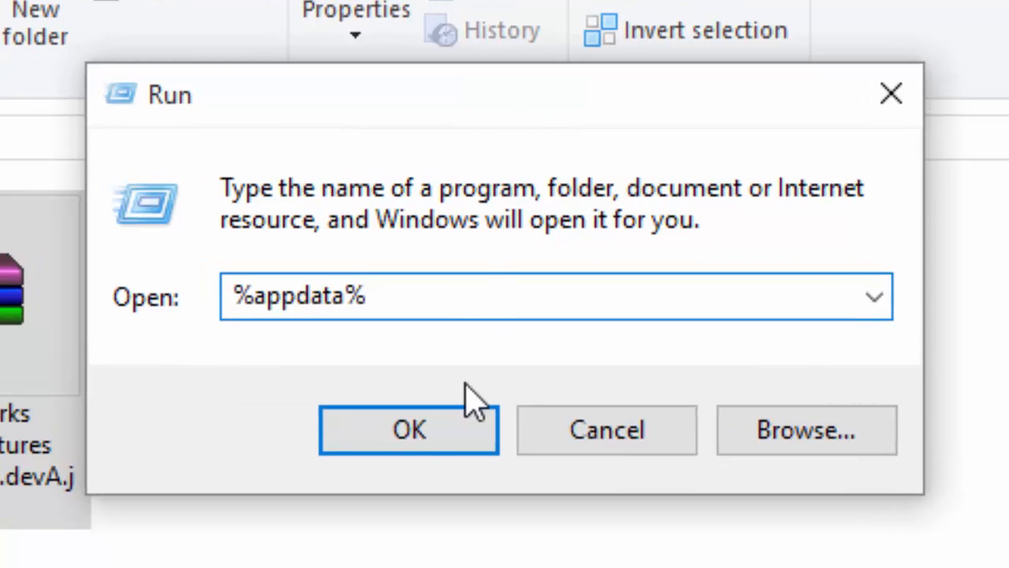
click(409, 429)
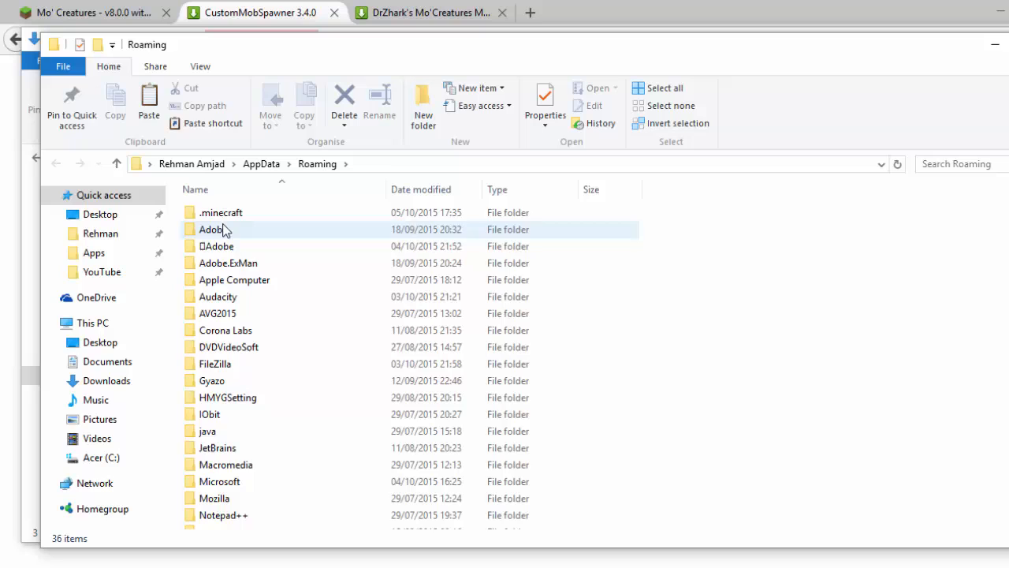
Create a mods folder inside .minecraft and paste both mod jars into it.
double_click(222, 212)
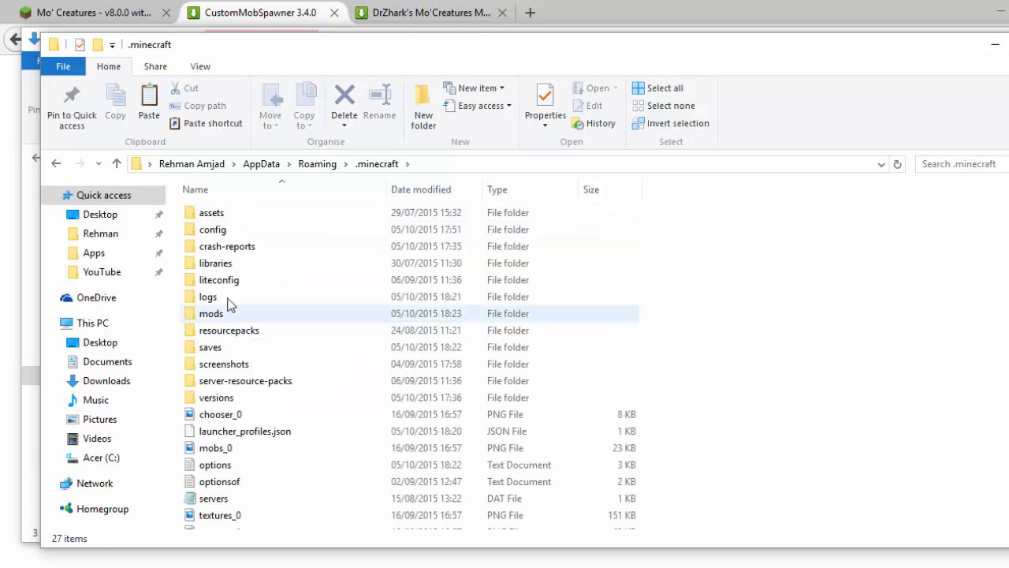
mouse_move(225, 319)
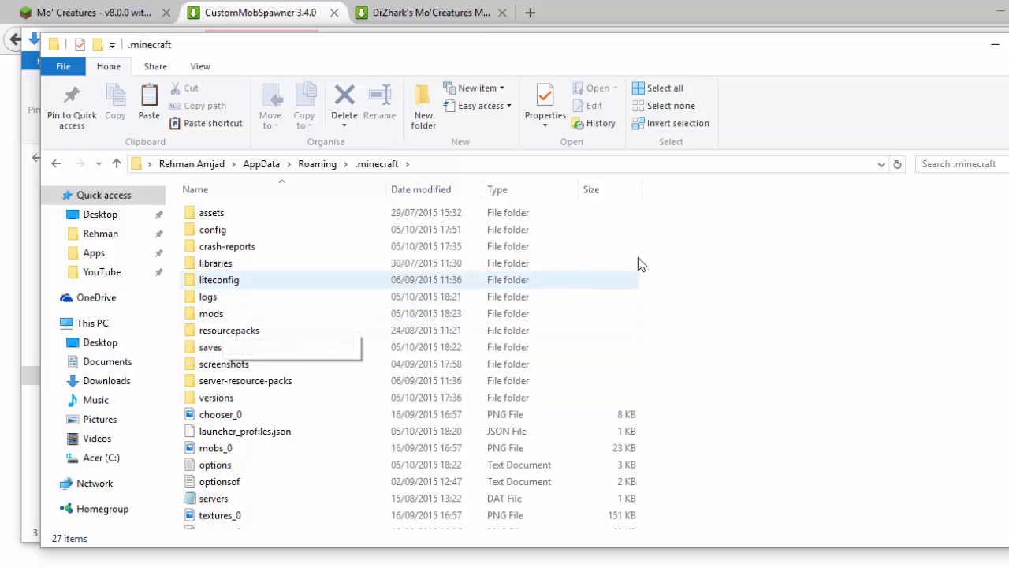
mouse_move(733, 264)
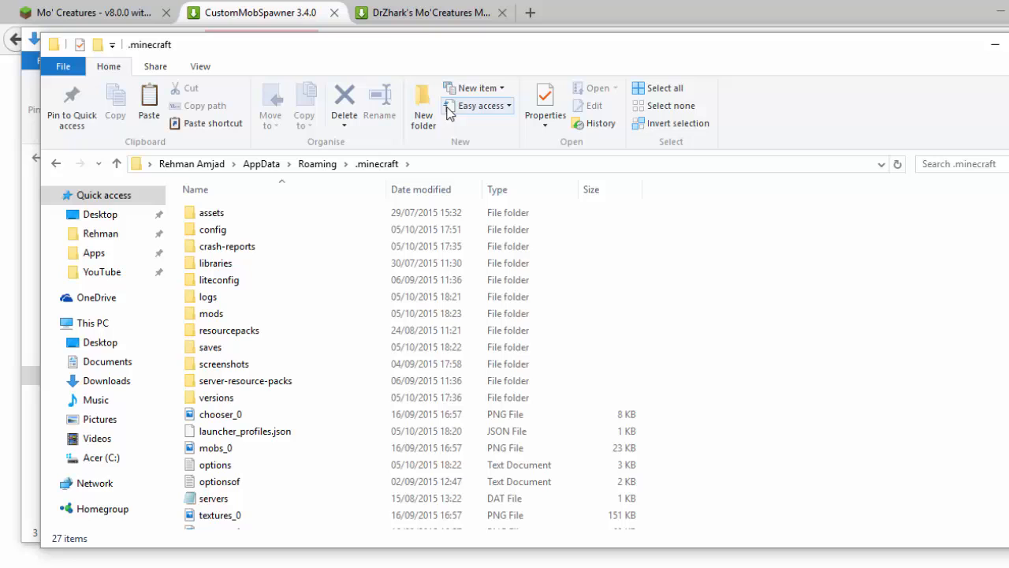
click(423, 106)
text(mods)
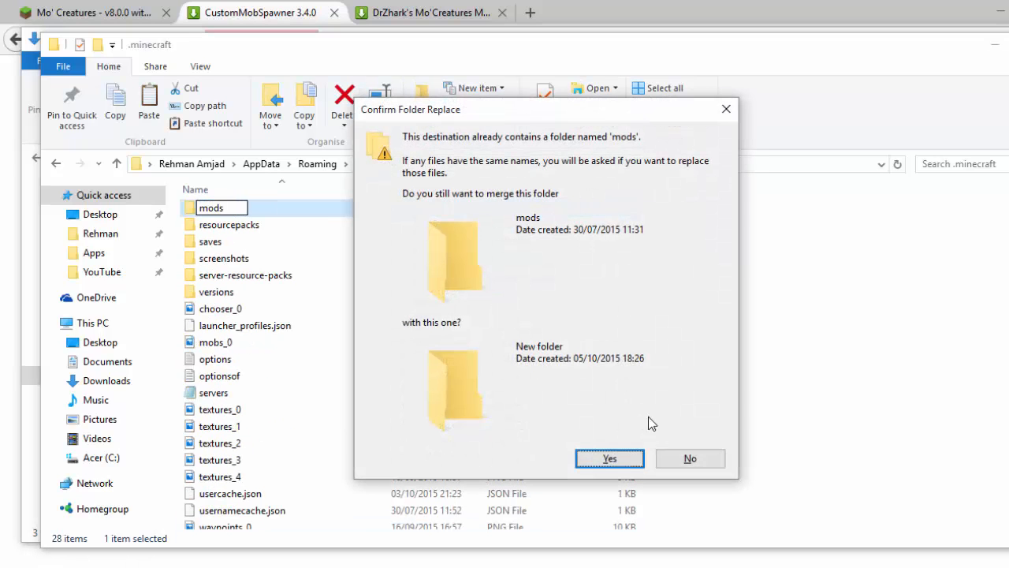
click(608, 458)
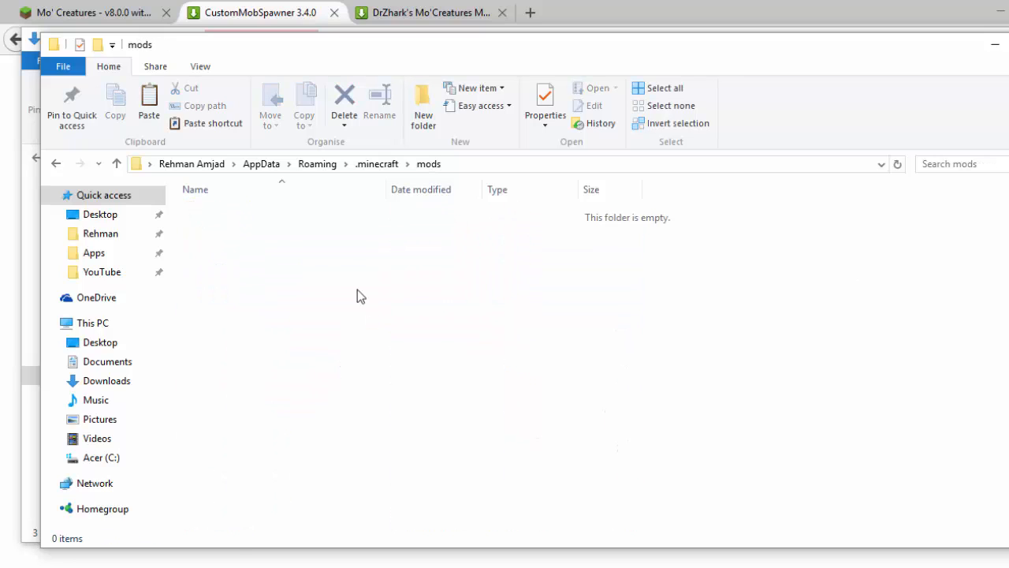
mouse_move(310, 250)
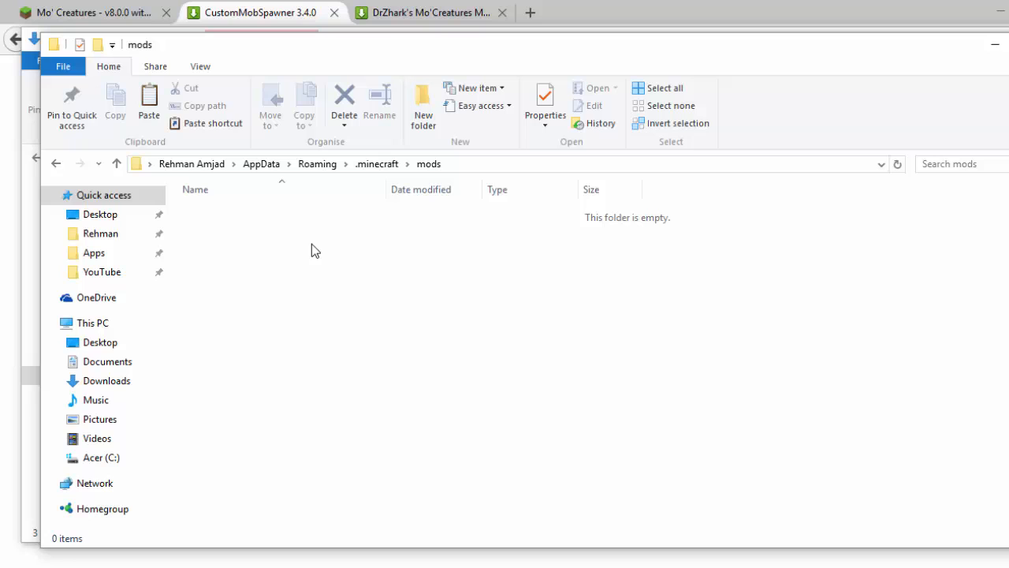
right_click(315, 250)
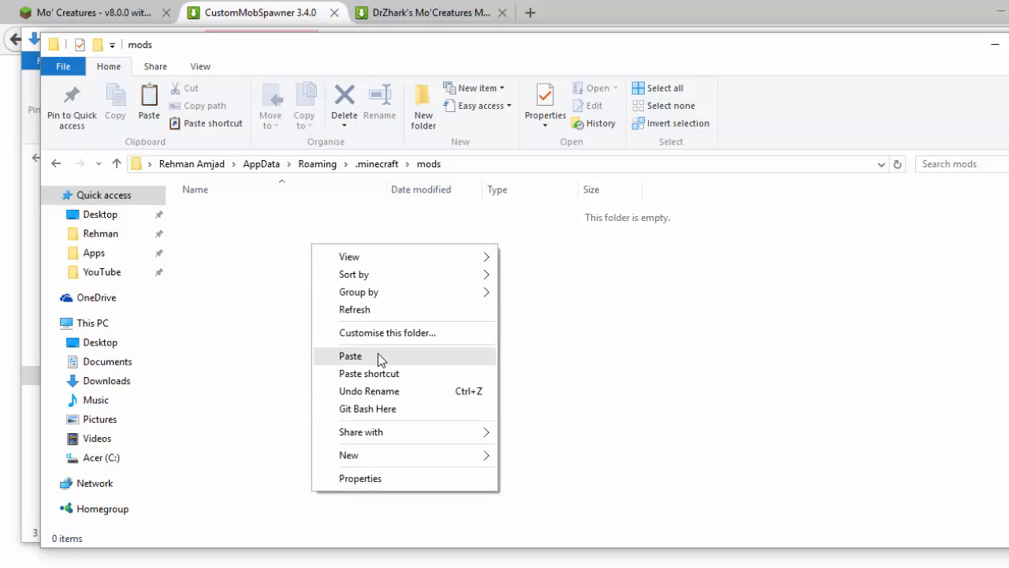
click(350, 355)
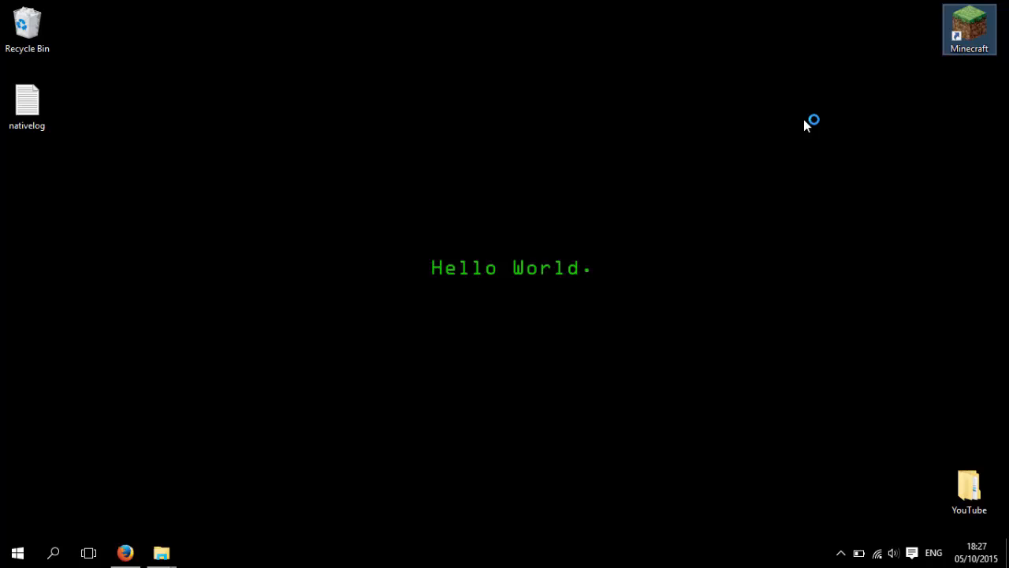
Launch the Minecraft launcher and play the Forge profile.
double_click(969, 29)
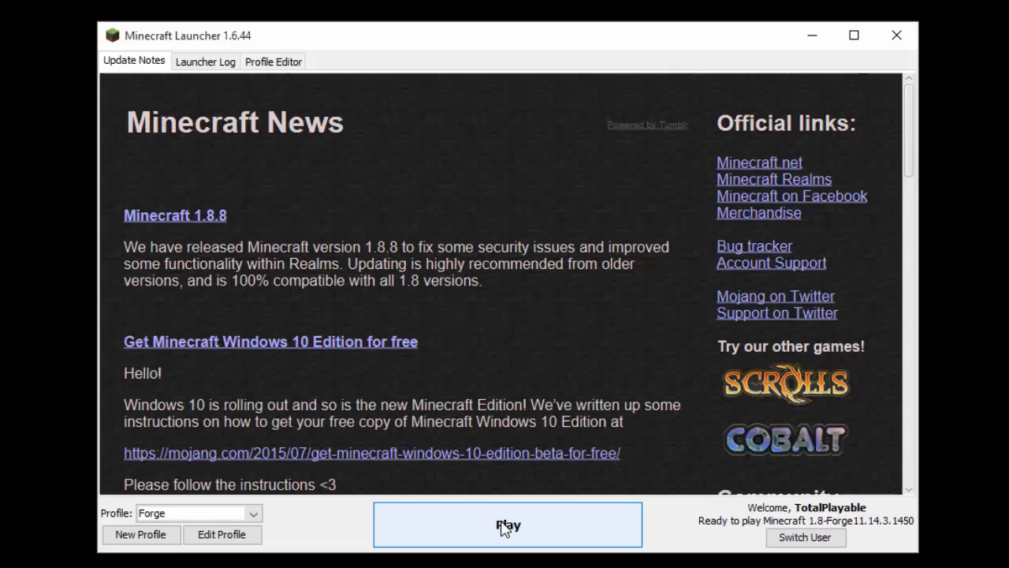
click(507, 524)
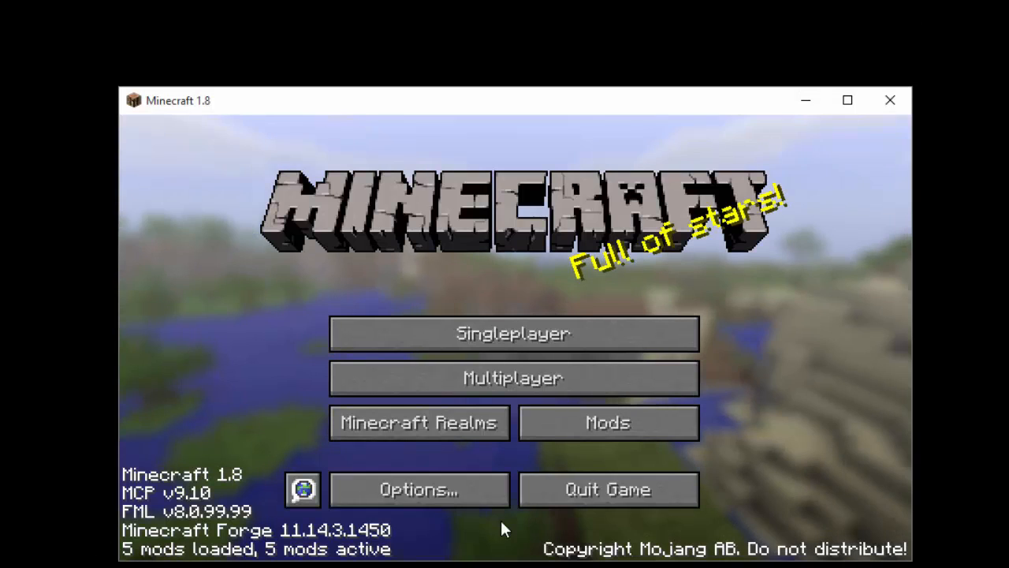
Open Singleplayer and play the existing World save.
click(512, 333)
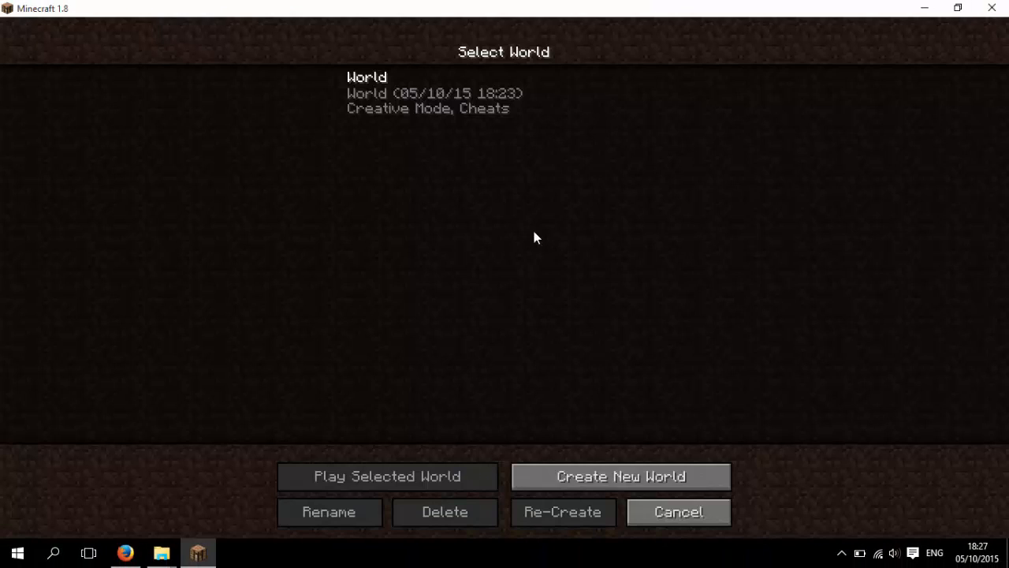
mouse_move(425, 95)
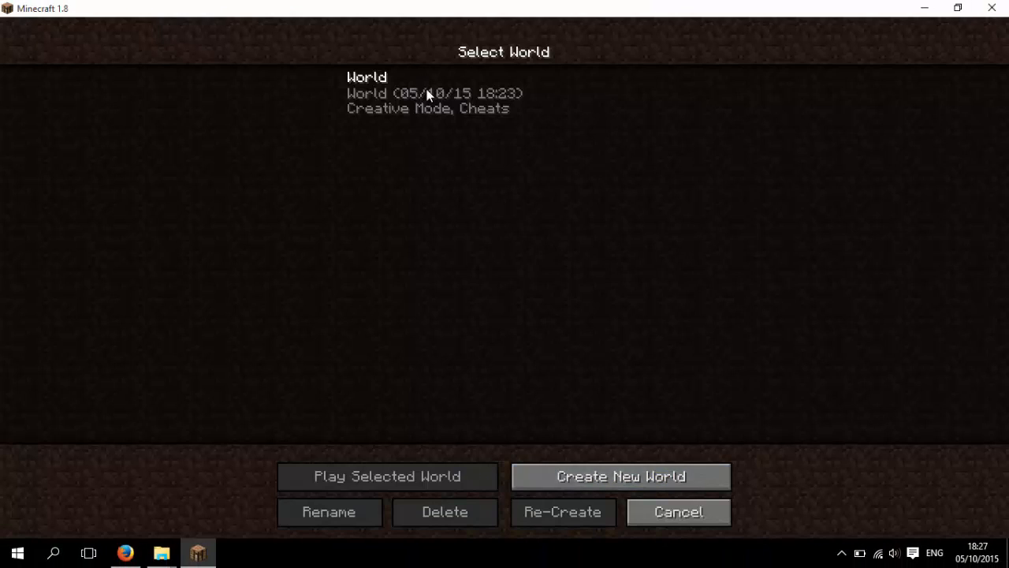
click(387, 476)
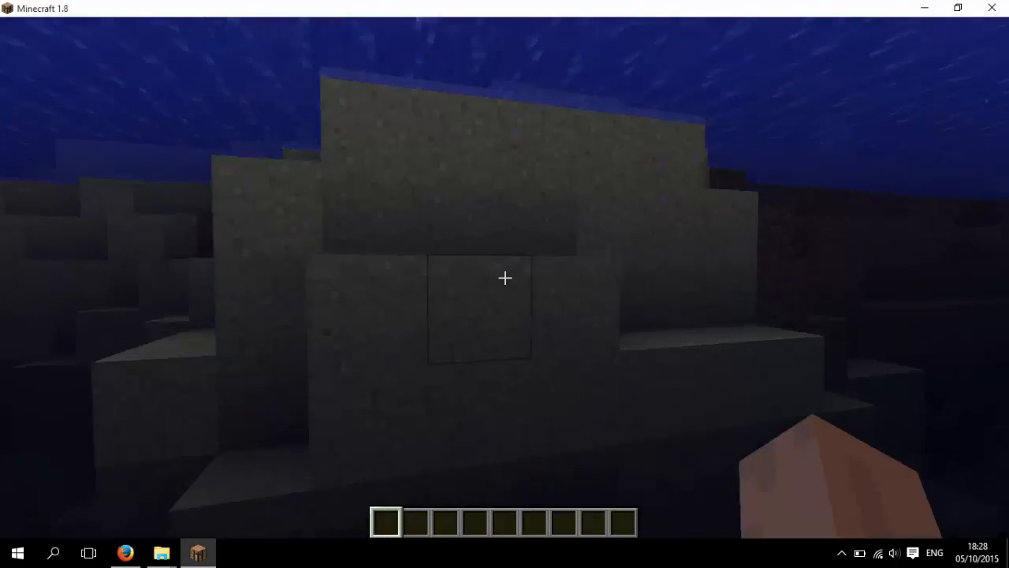
Open the creative inventory and search for 'spawn' eggs.
key(e)
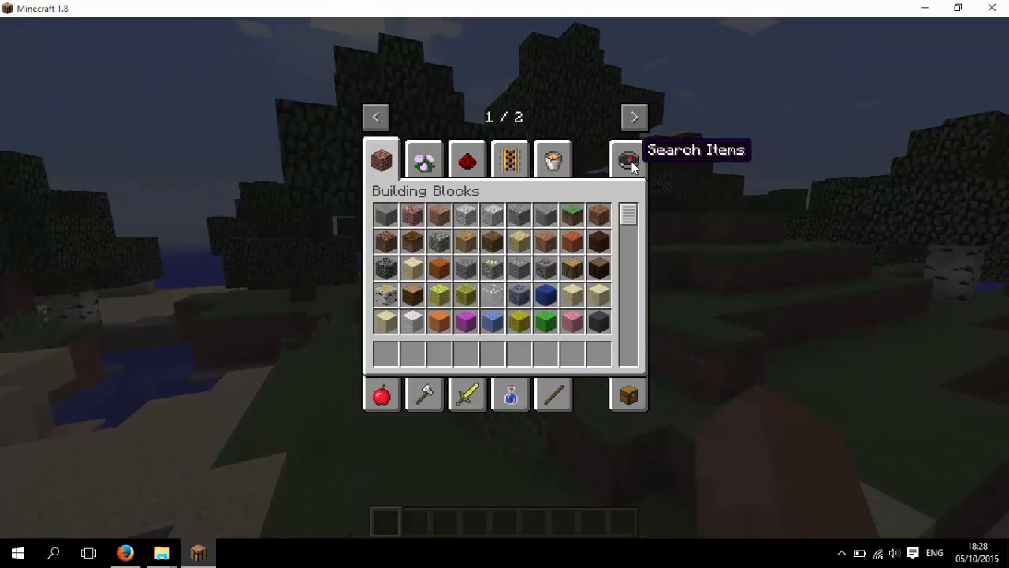
text(spawn)
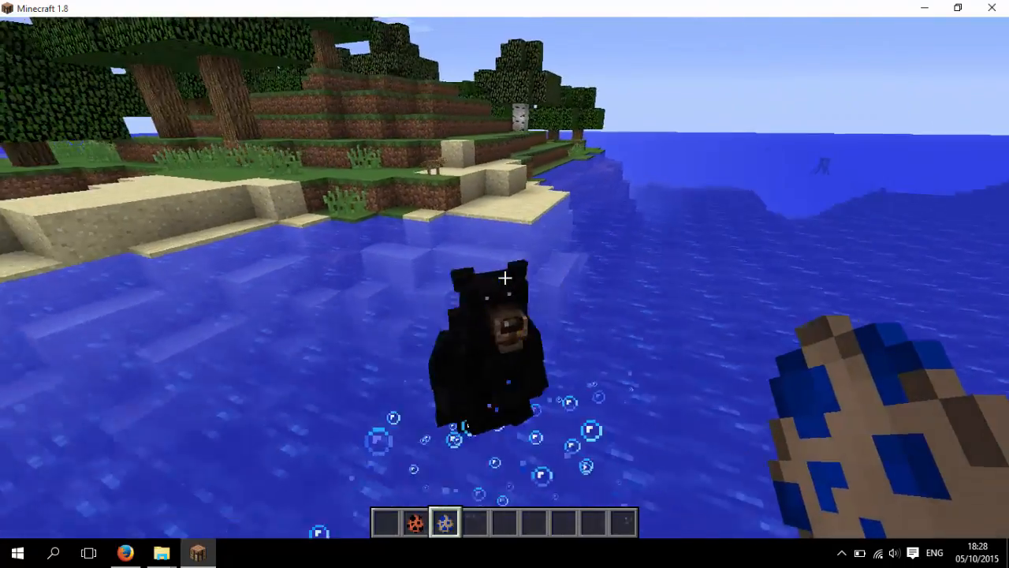
mouse_move(504, 278)
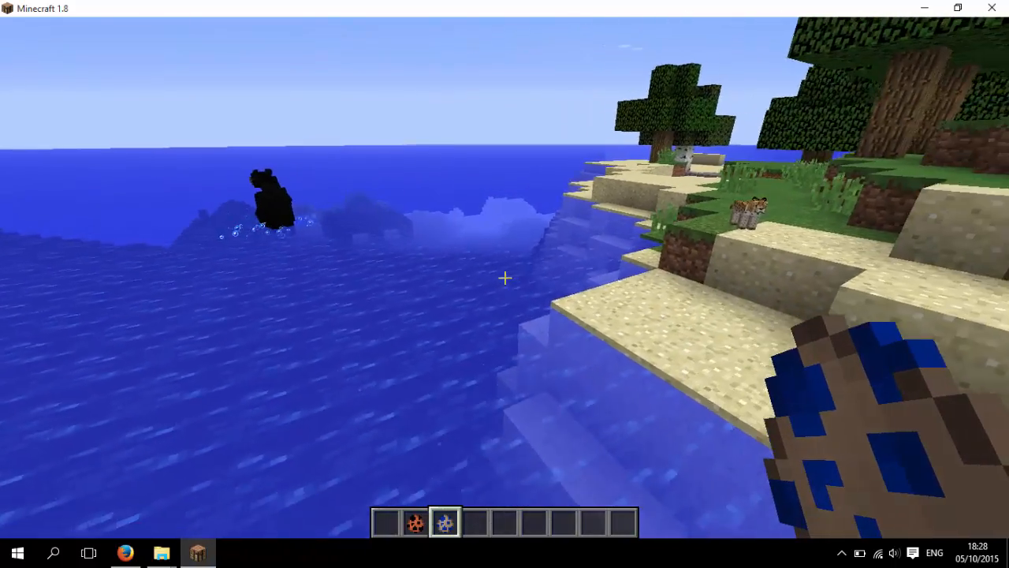
mouse_move(504, 277)
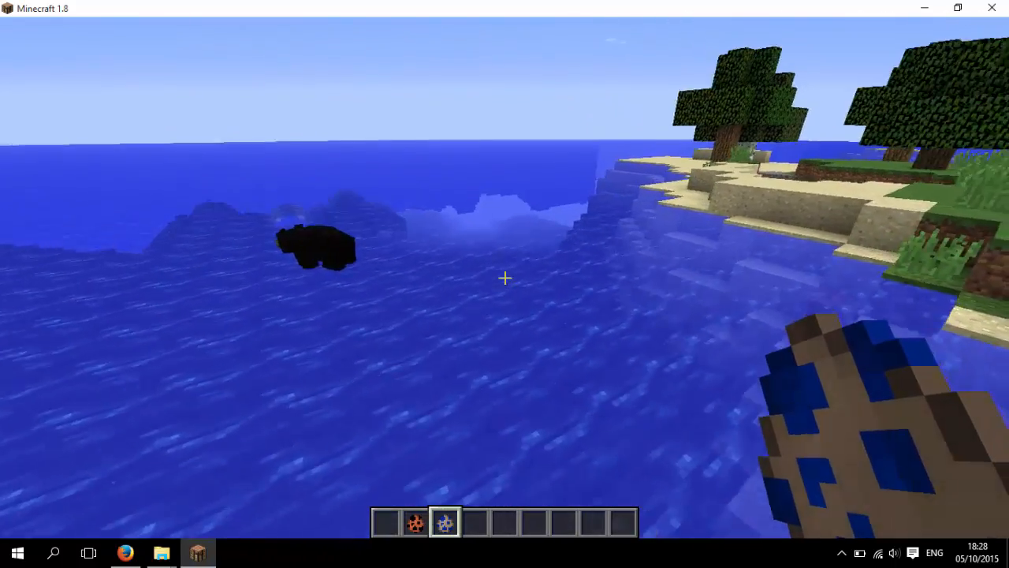